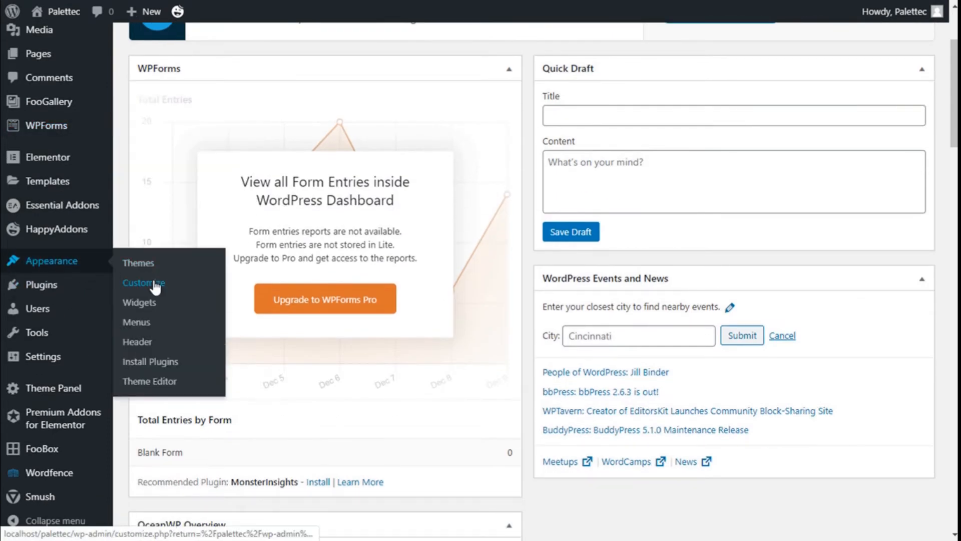
Open the Customizer for the Palettec site from the Appearance menu.
left_click(144, 282)
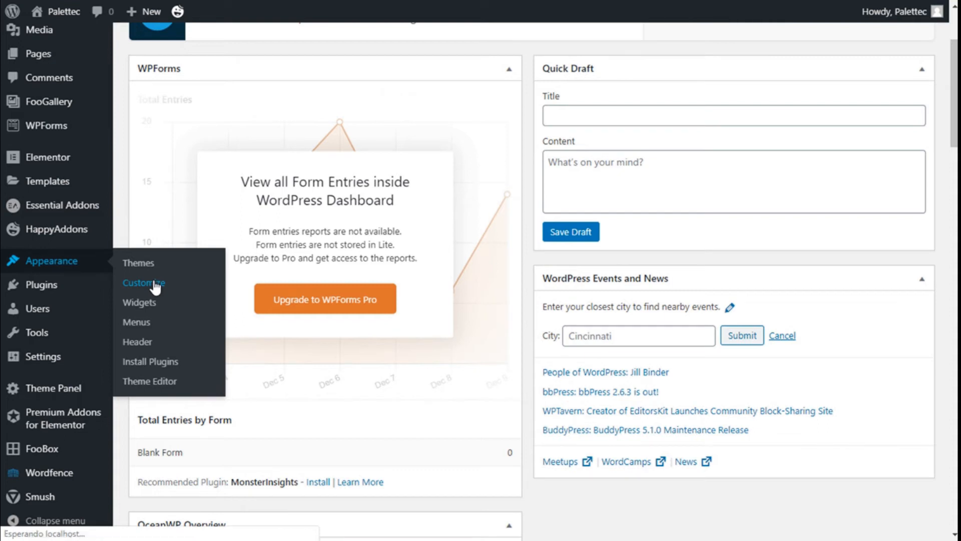
left_click(143, 282)
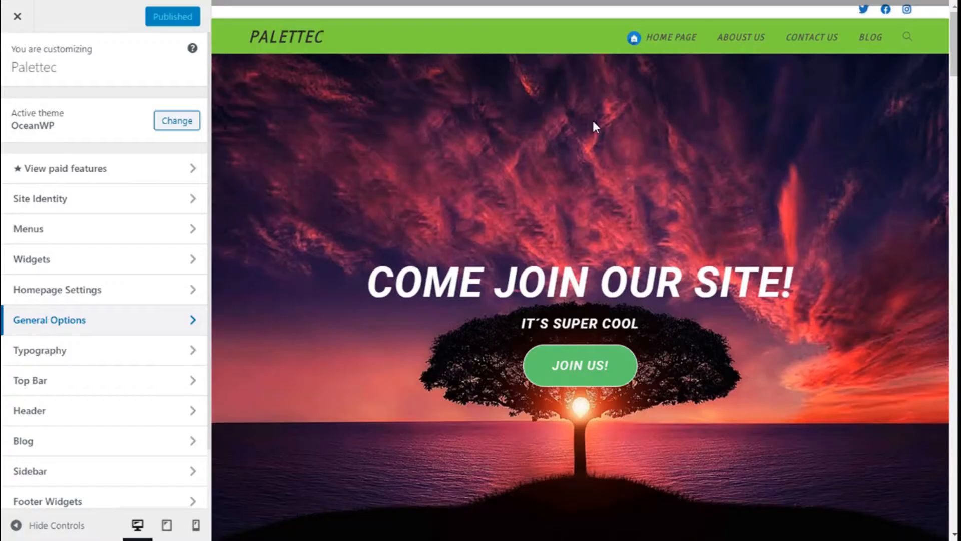
mouse_move(175, 322)
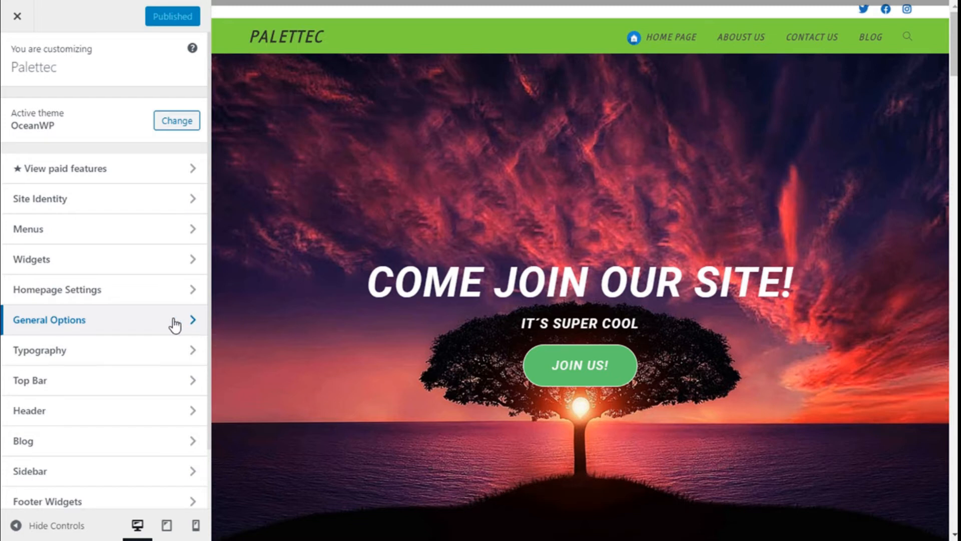
Go to General Options › General Settings and scroll to the Search Result Page section.
left_click(49, 319)
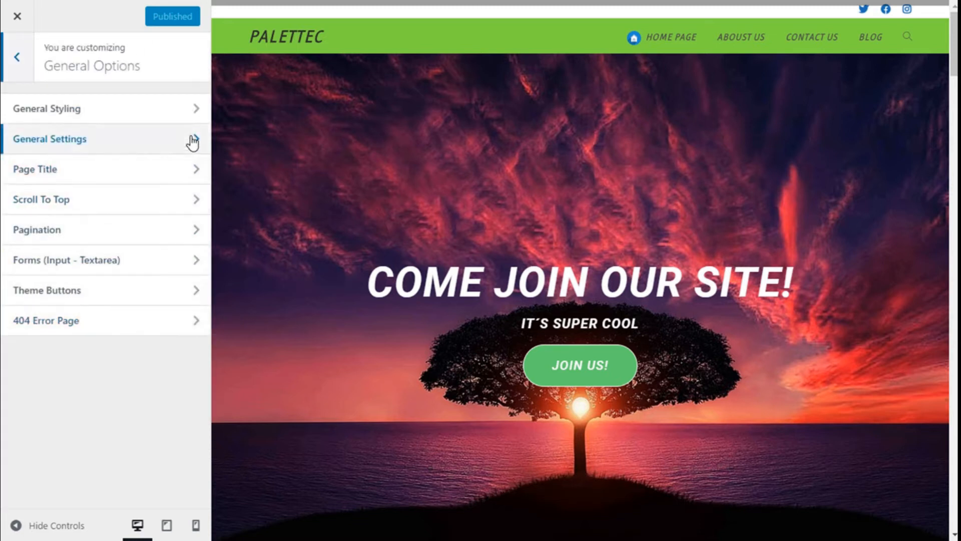
left_click(49, 139)
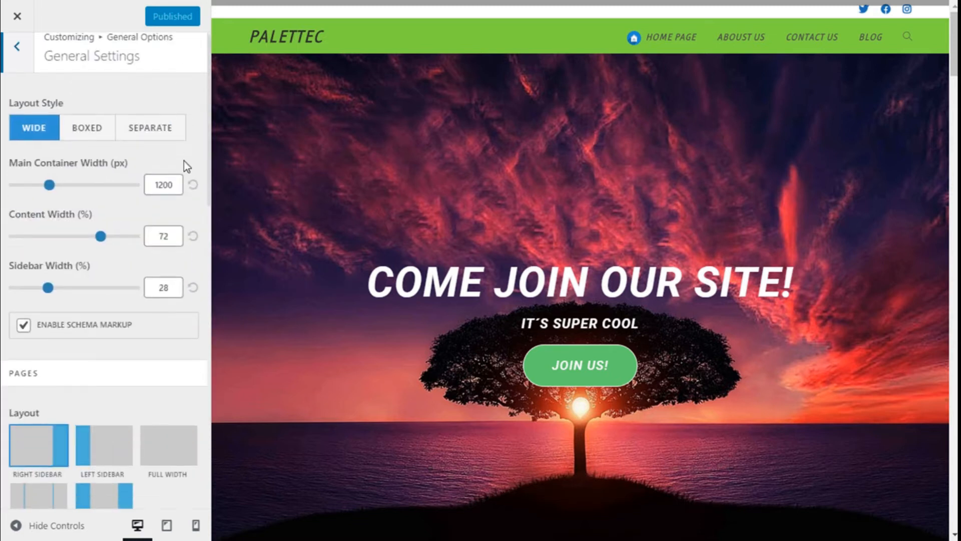
scroll("down", 3)
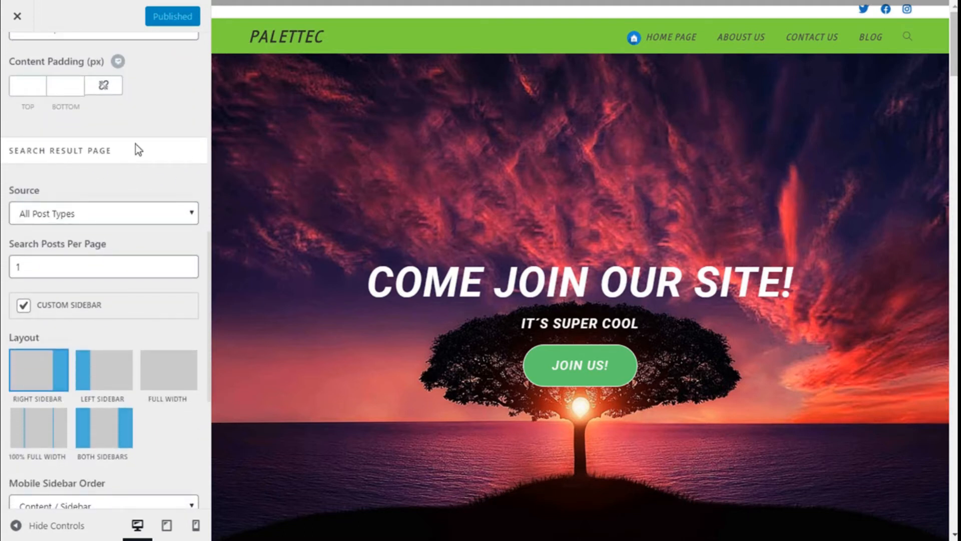
Search the preview site for 'post' to display its search results page.
left_click(905, 35)
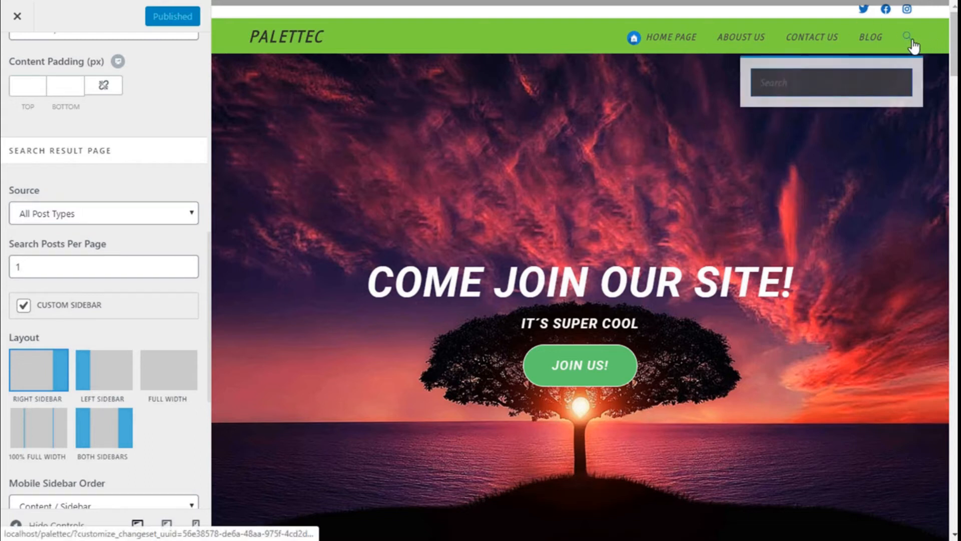
left_click(830, 83)
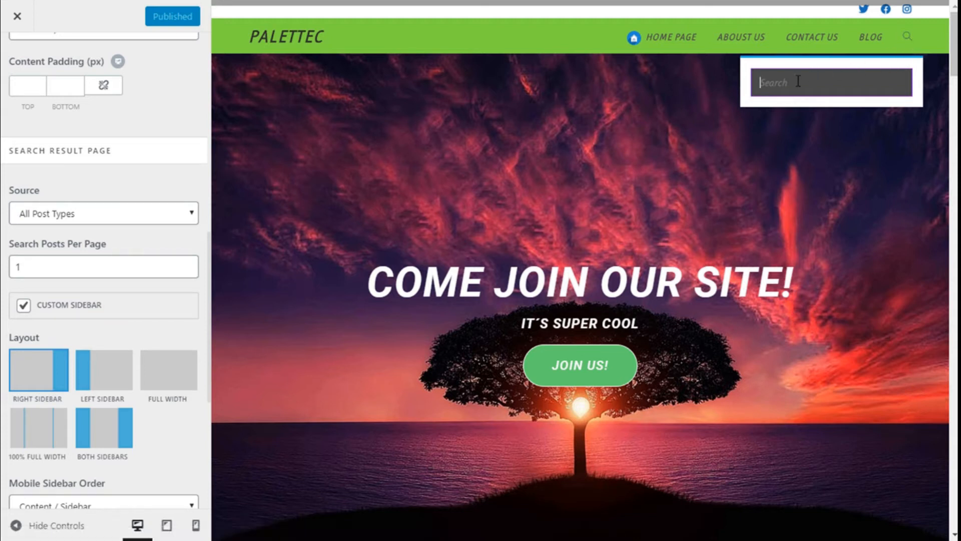
type("pos")
left_click(104, 266)
type("2")
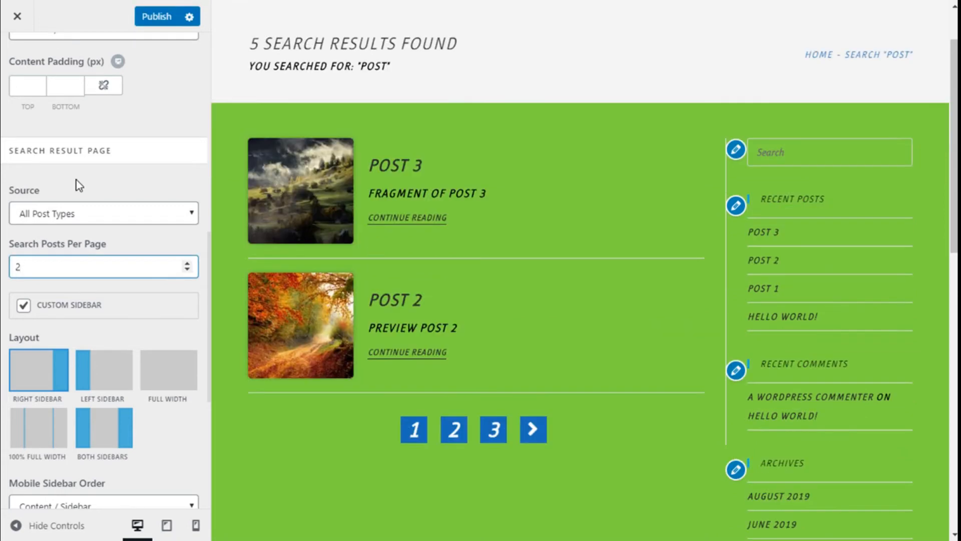
mouse_move(441, 243)
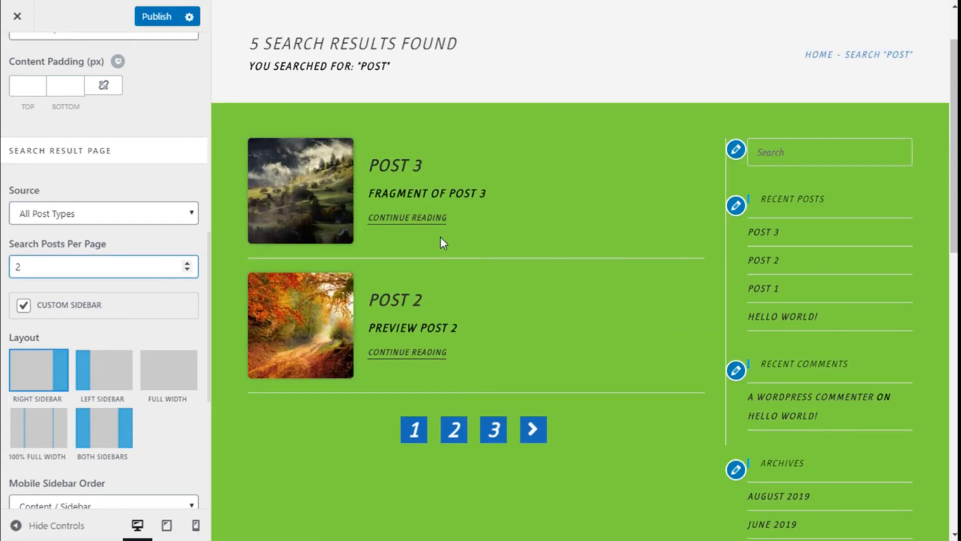
mouse_move(94, 223)
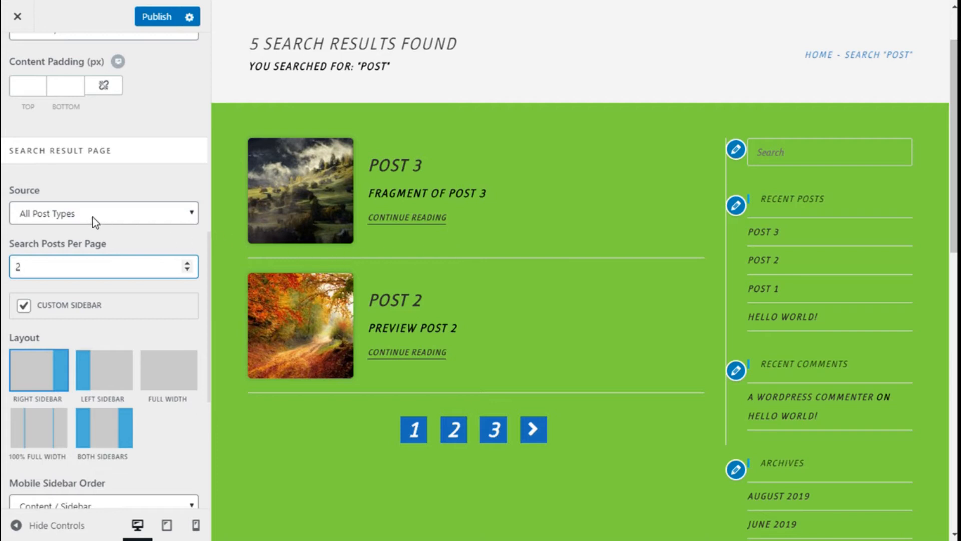
Keep All Post Types as the search source and set Search Posts Per Page to 3.
left_click(103, 213)
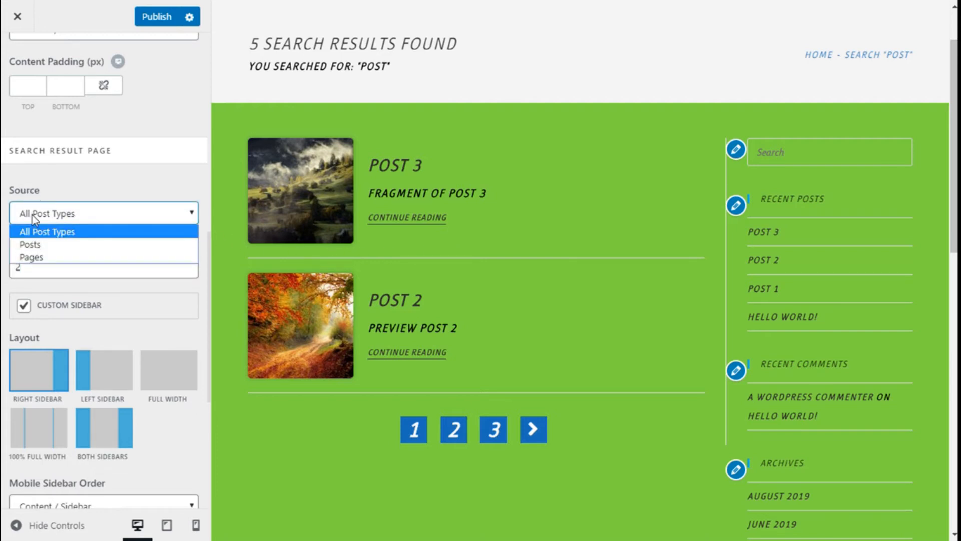
mouse_move(46, 239)
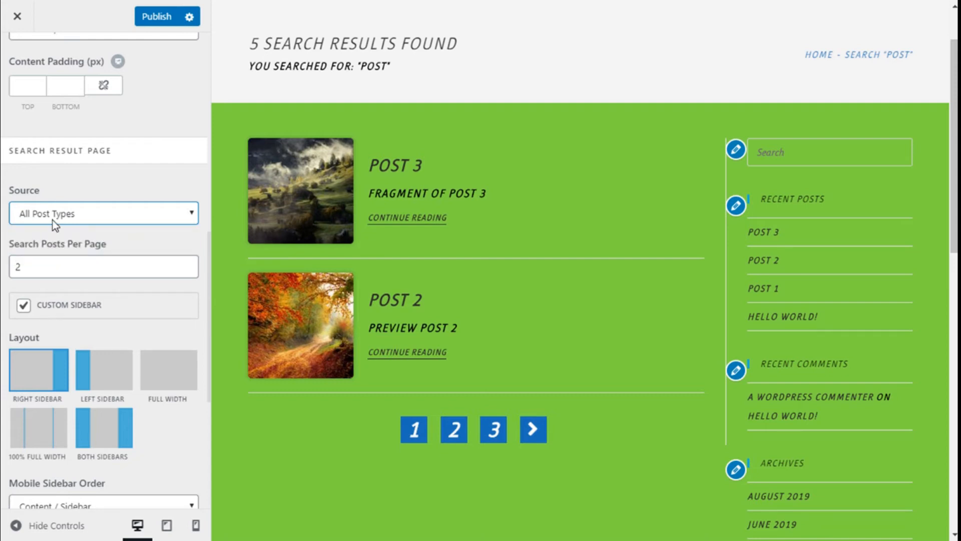
left_click(100, 266)
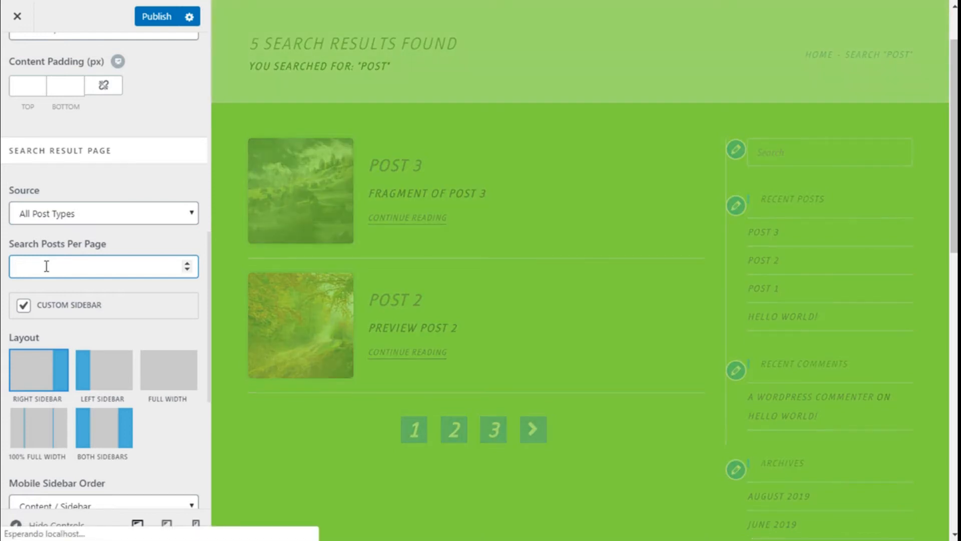
type("3")
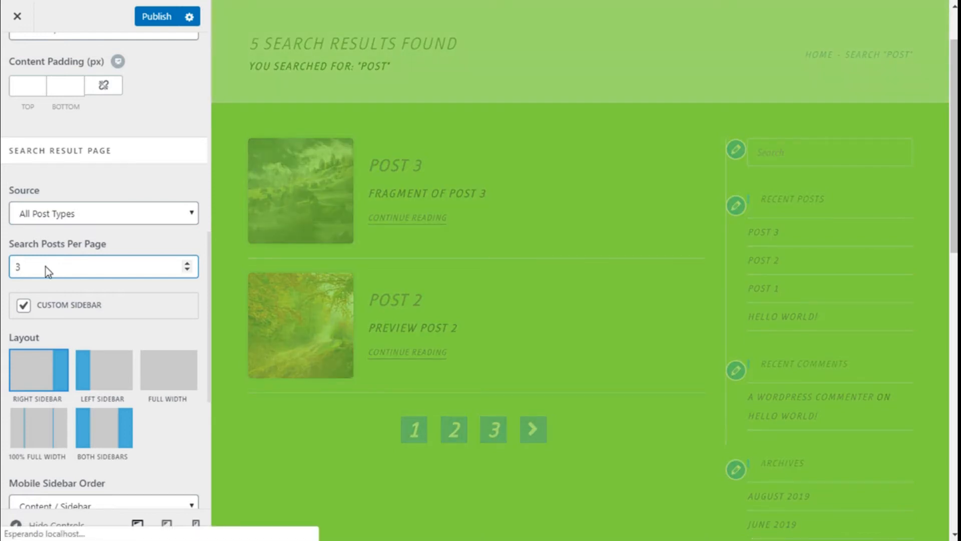
left_click(95, 266)
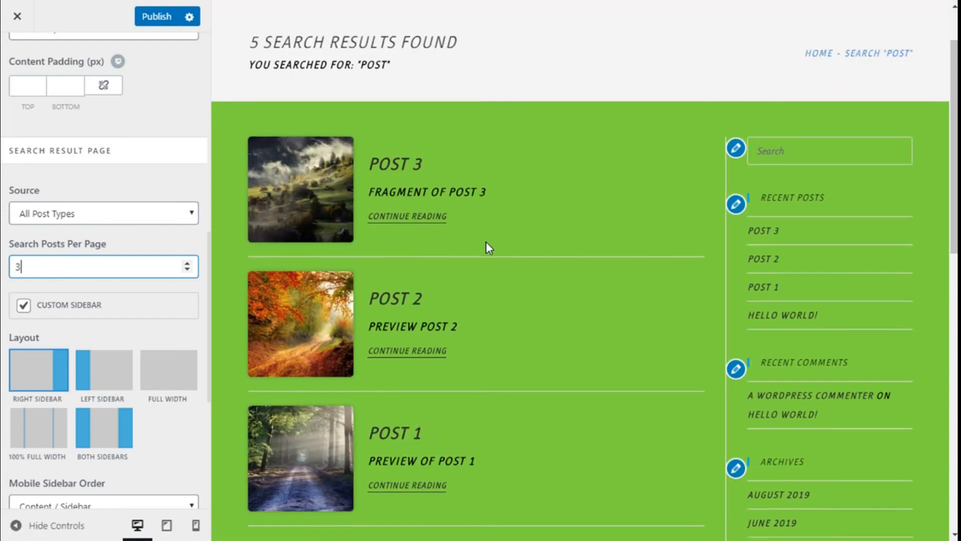
scroll("down", 3)
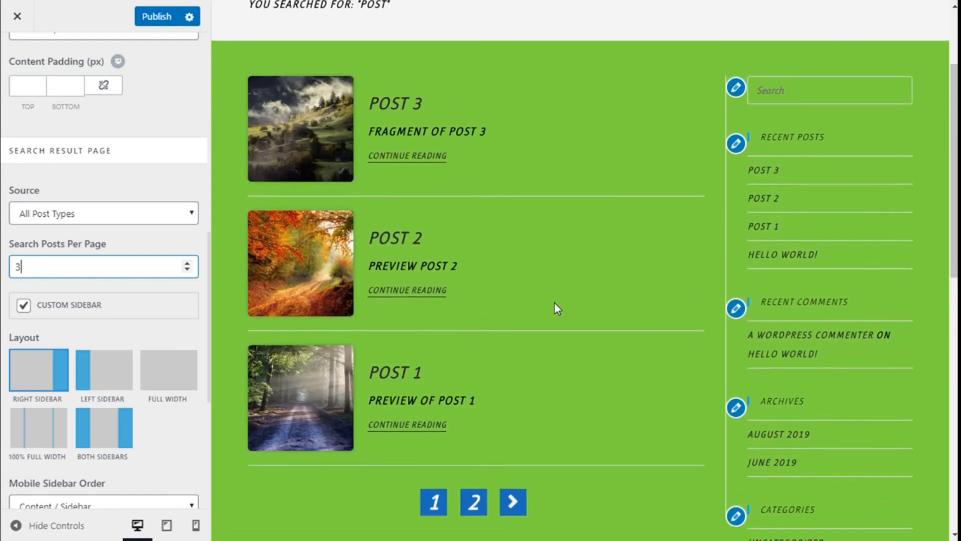
scroll("down", 3)
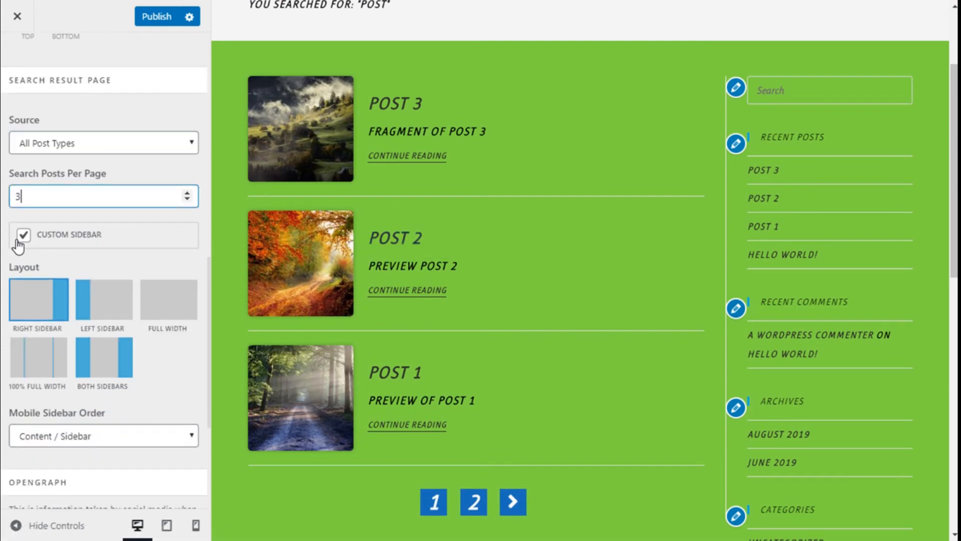
left_click(23, 234)
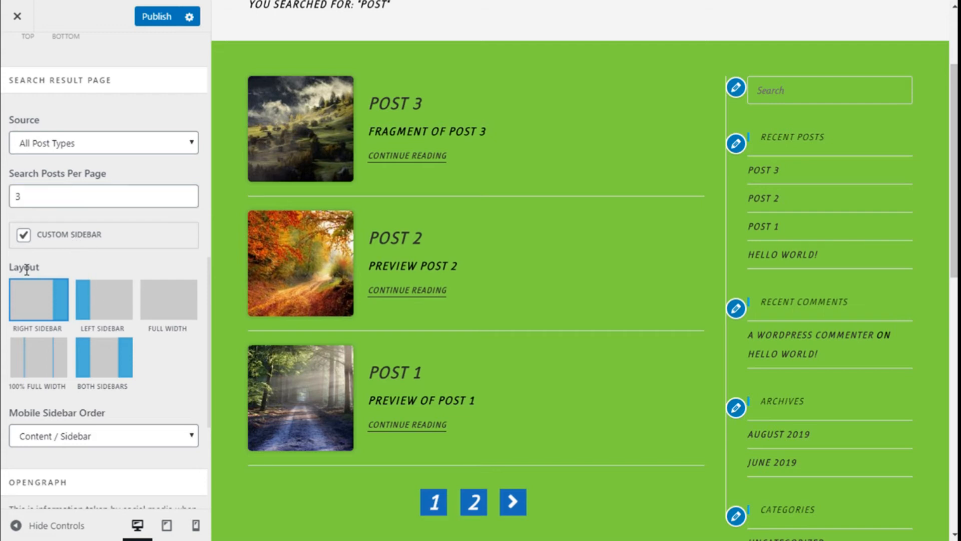
mouse_move(115, 308)
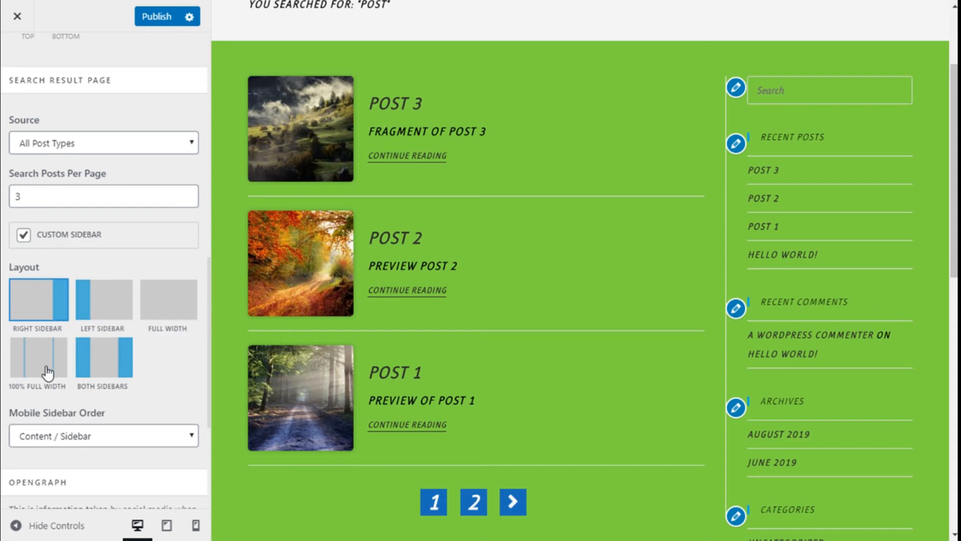
mouse_move(127, 391)
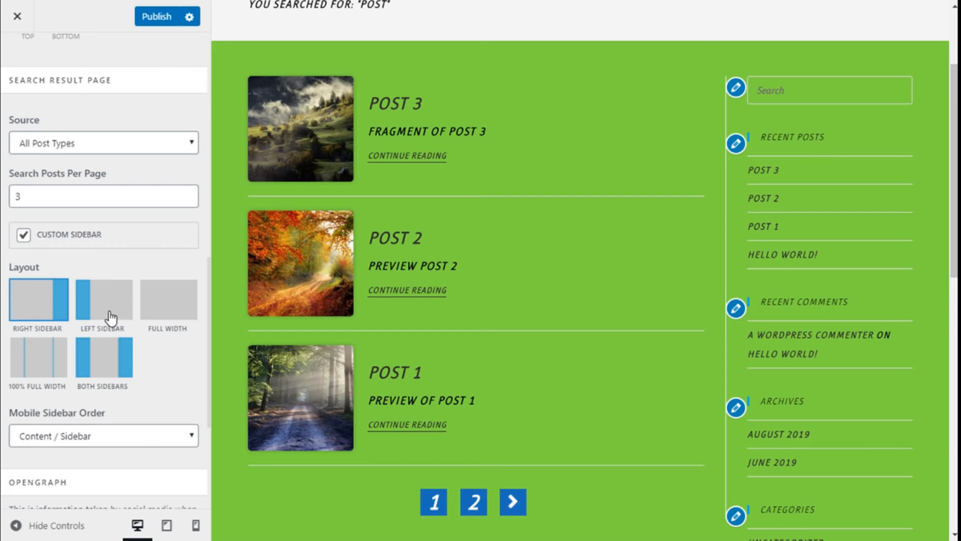
left_click(101, 300)
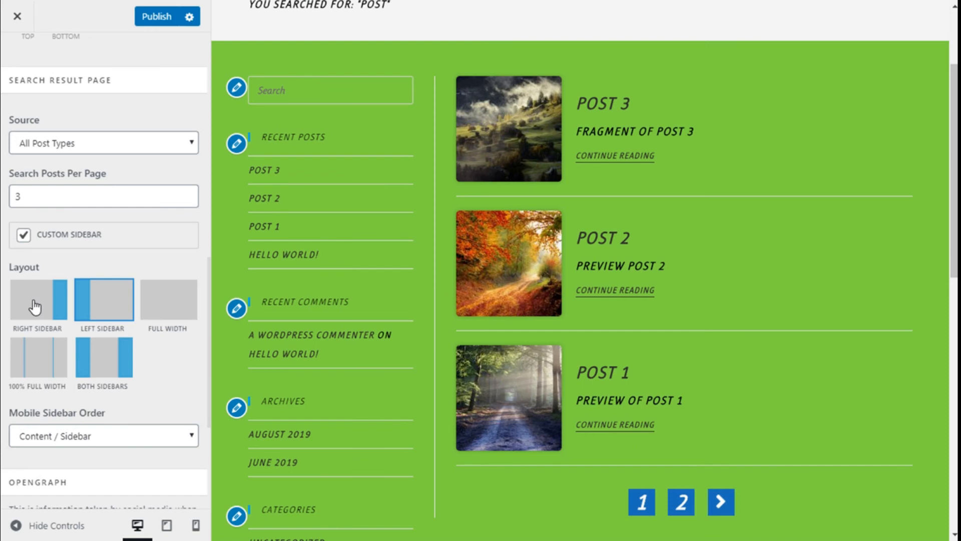
left_click(37, 303)
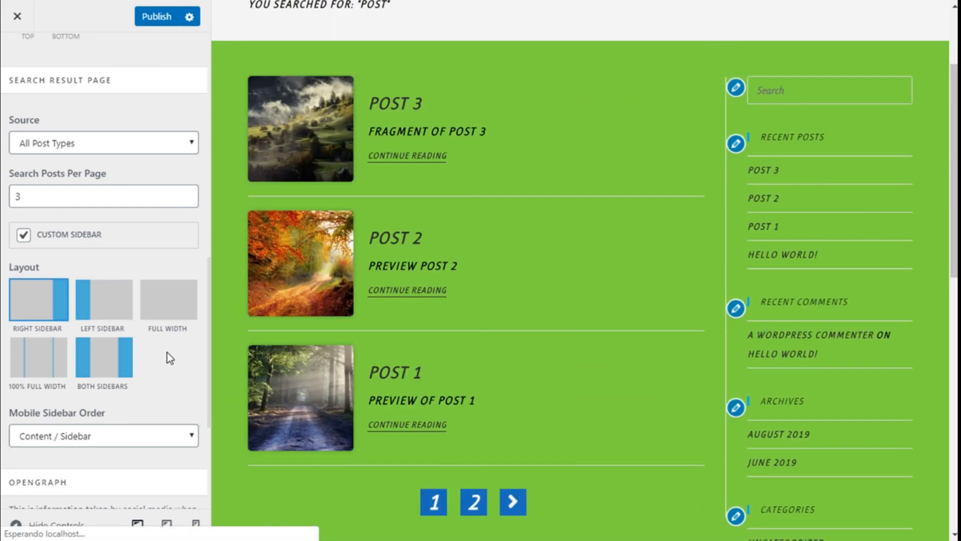
scroll("down", 3)
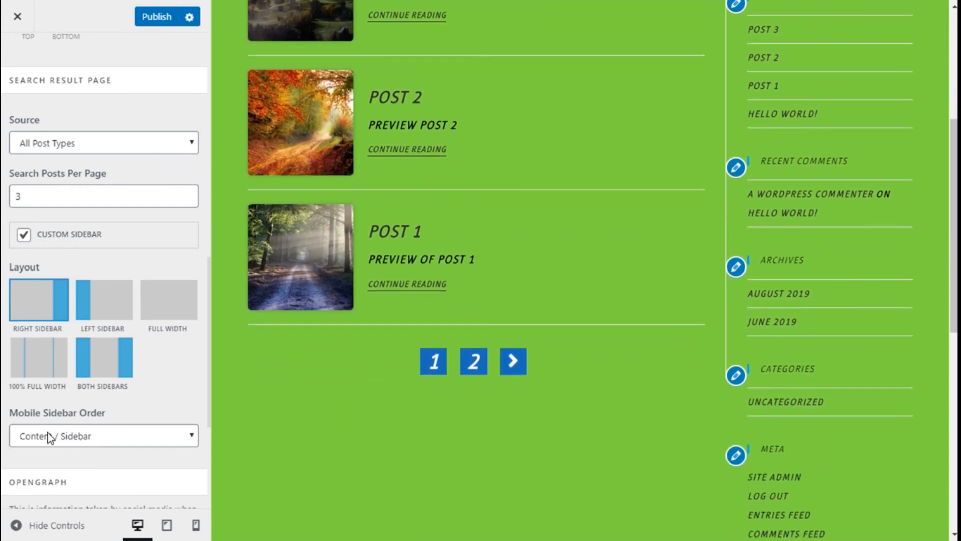
left_click(104, 436)
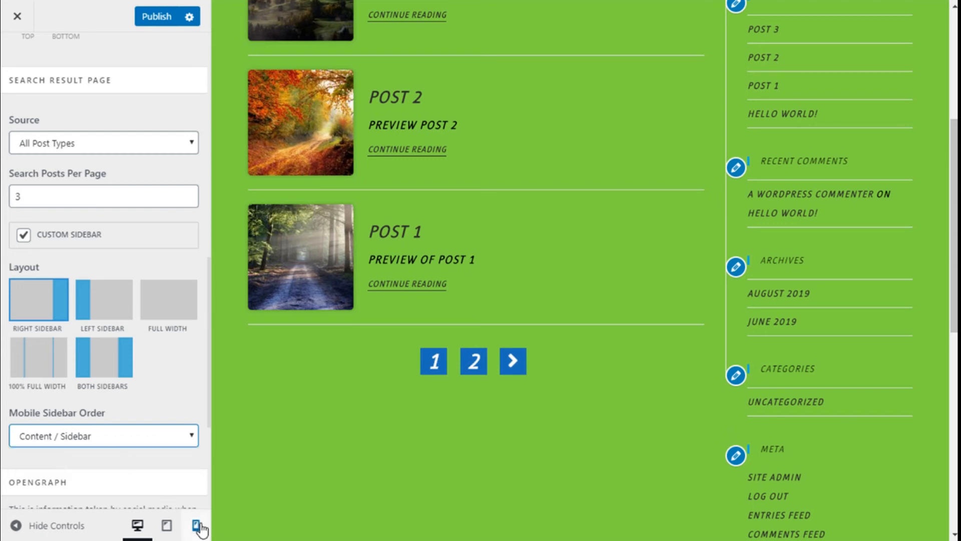
left_click(194, 525)
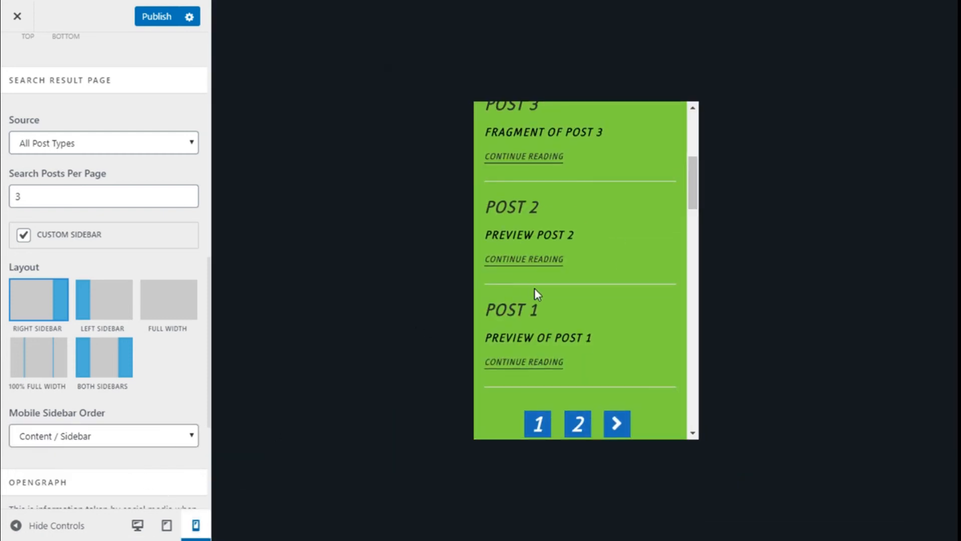
scroll("down", 3)
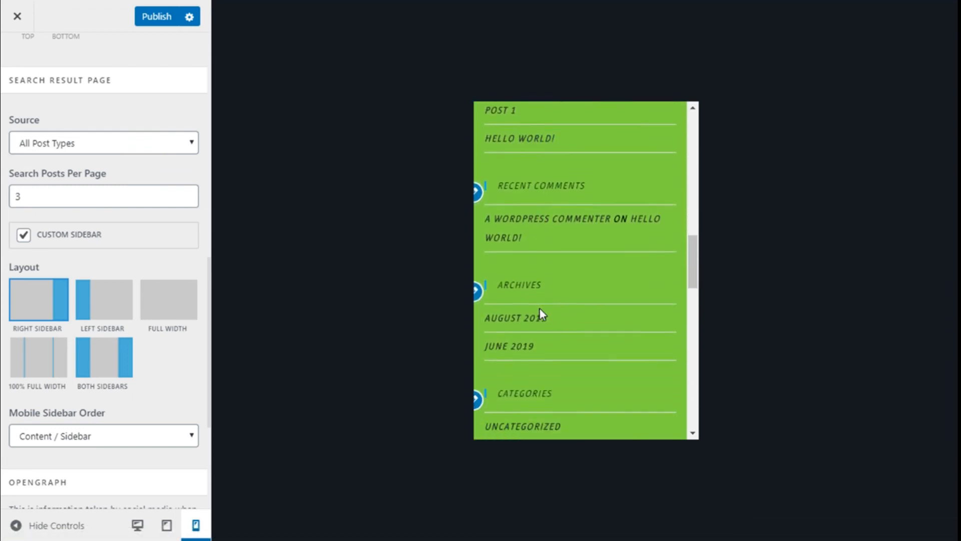
left_click(103, 436)
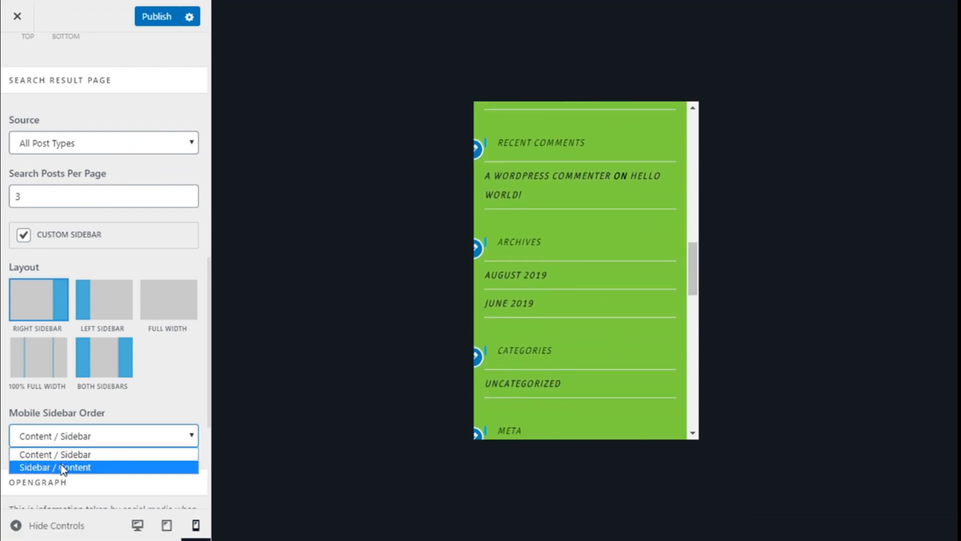
left_click(54, 467)
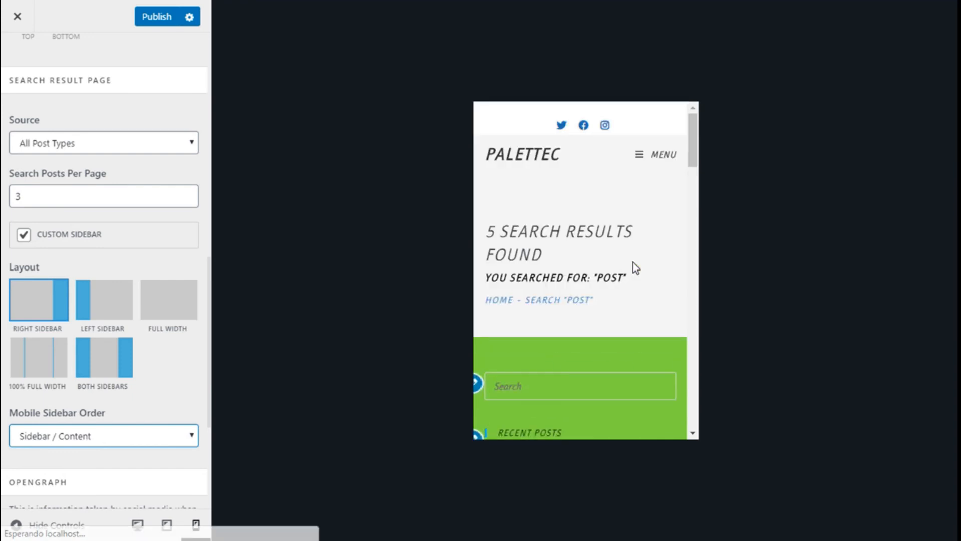
scroll("down", 3)
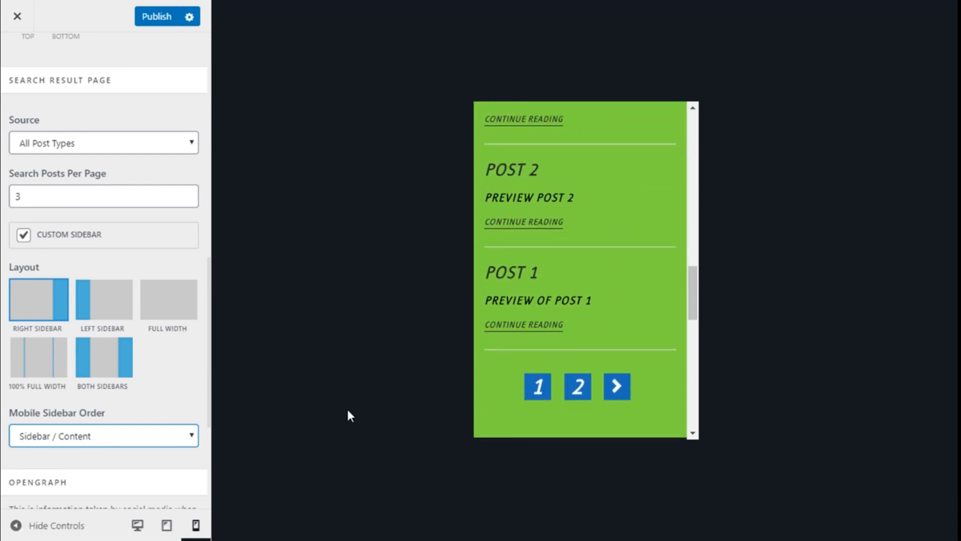
left_click(104, 435)
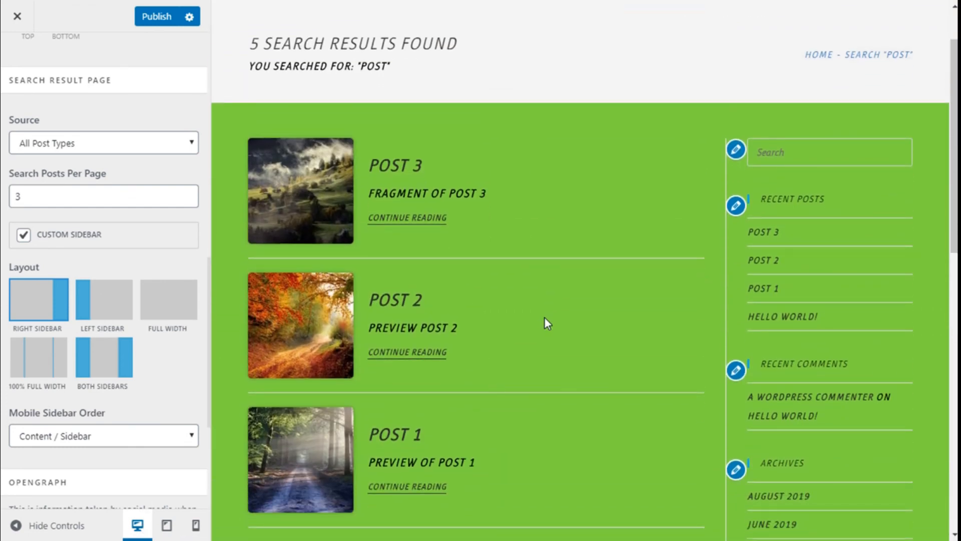
mouse_move(586, 298)
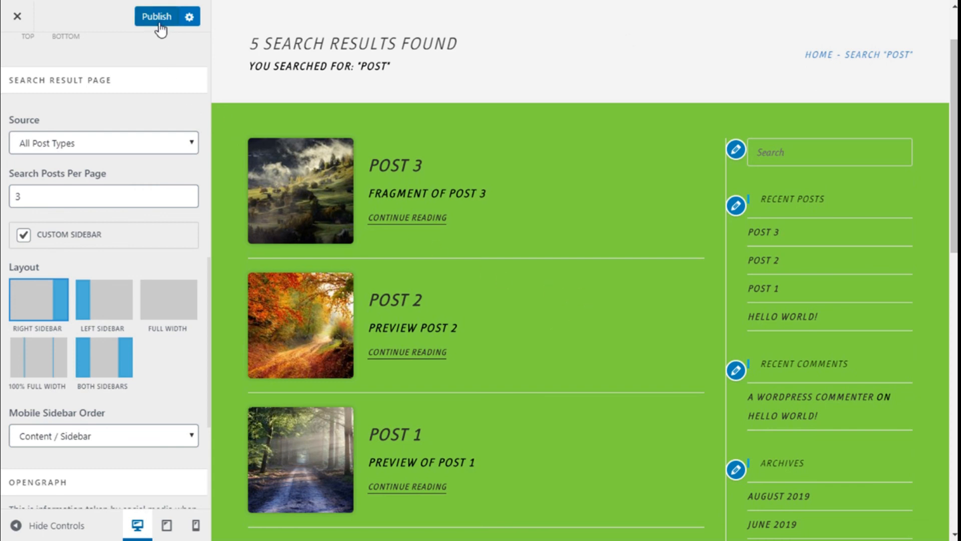
Publish the search page settings: 3 posts per page, right-sidebar layout.
left_click(157, 17)
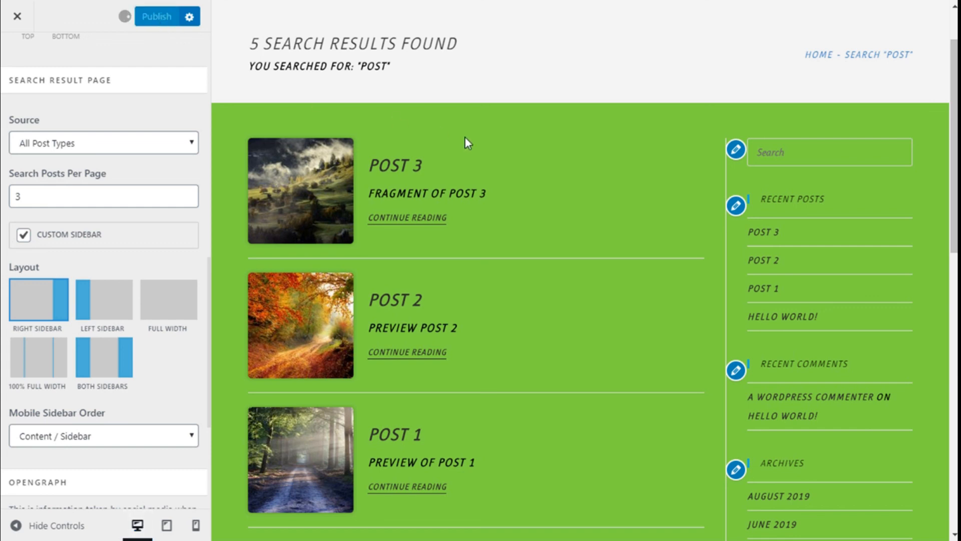
left_click(157, 17)
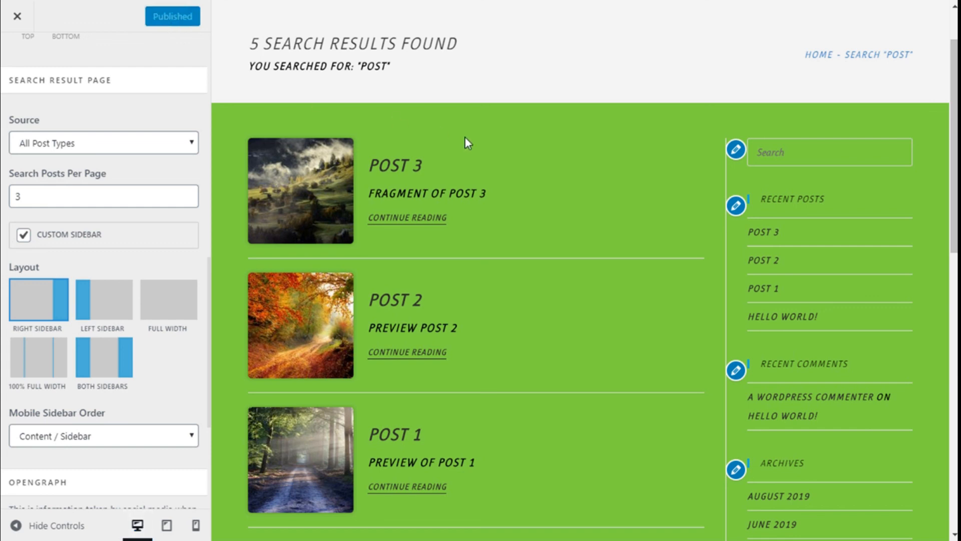